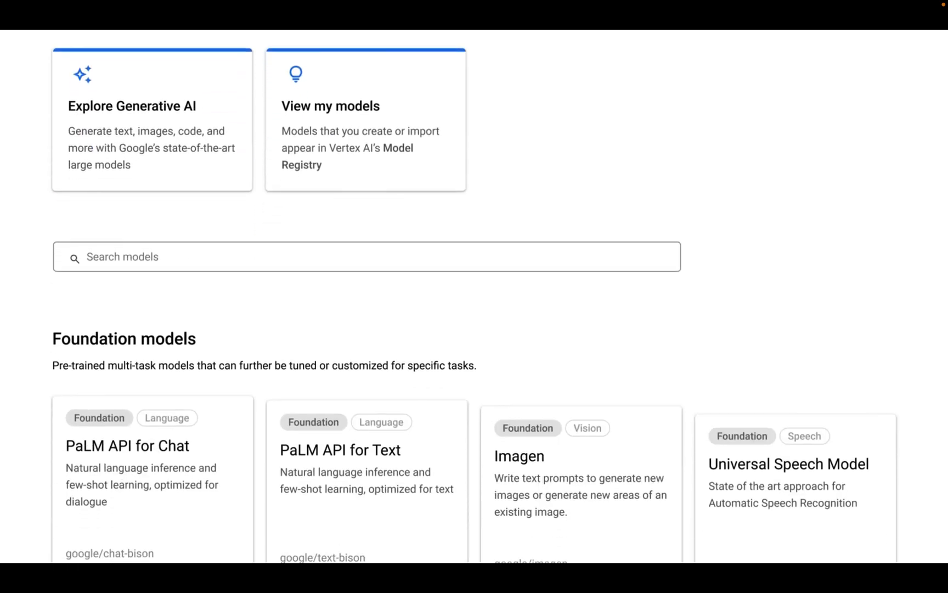
- Scroll the foundation models catalog and open the Imagen card in Vision studio
scroll(down, 3)
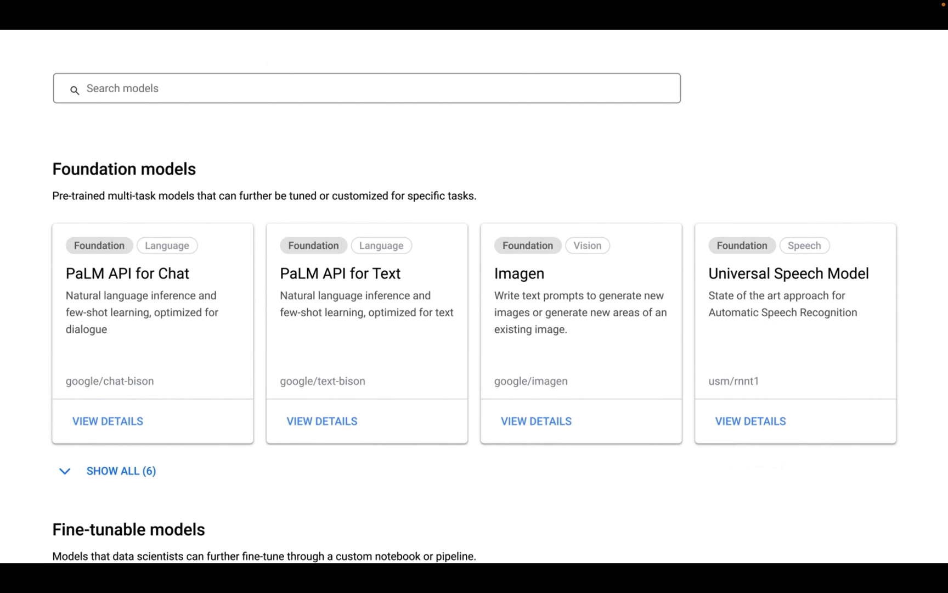
scroll(down, 3)
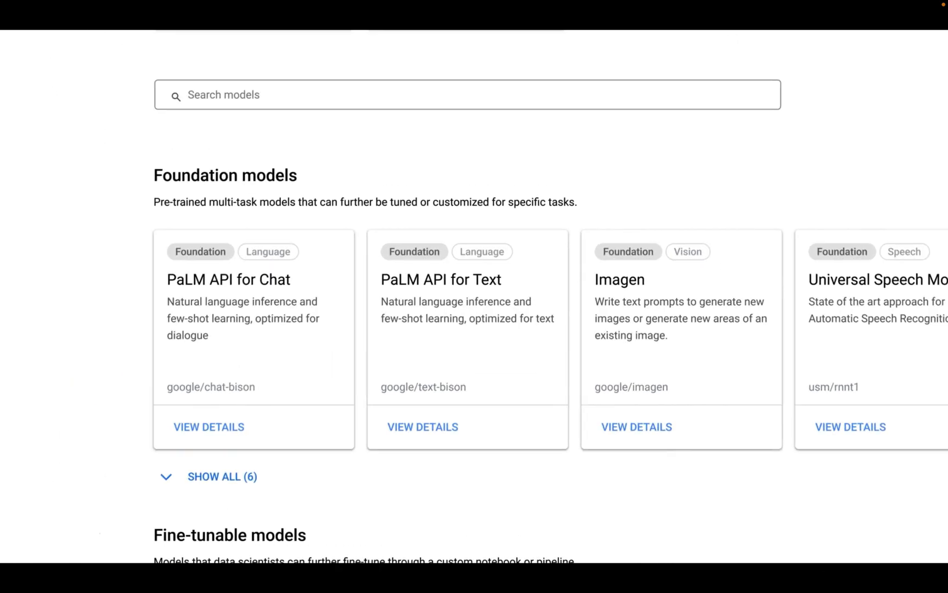
click(636, 426)
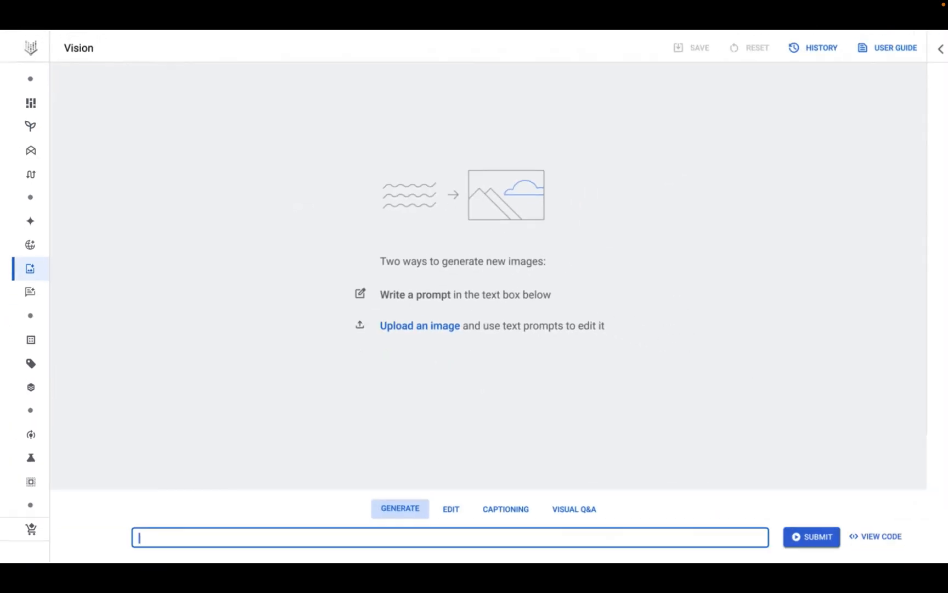
- Generate images from a studio photo prompt and pick the first green bag
text(studio p)
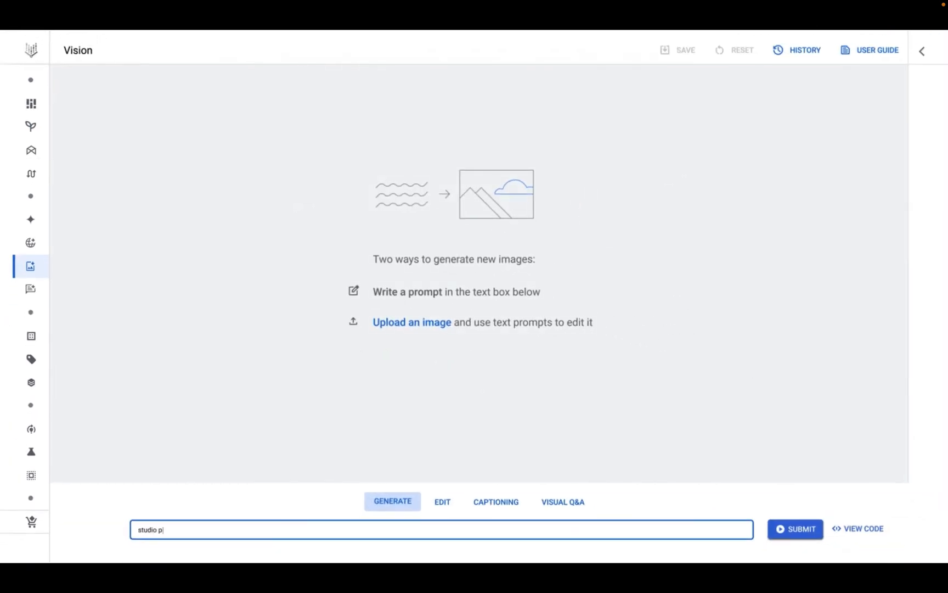
click(795, 528)
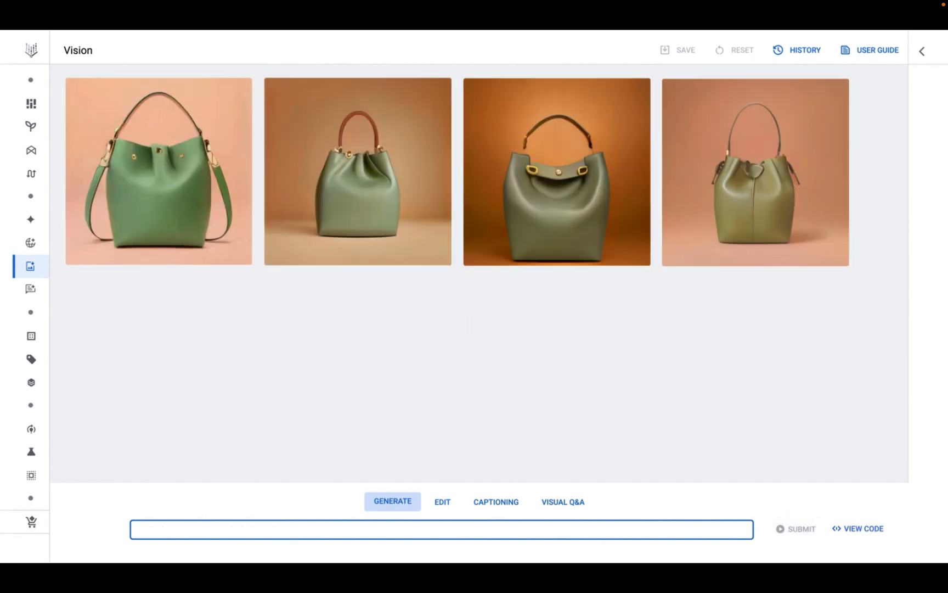
click(441, 528)
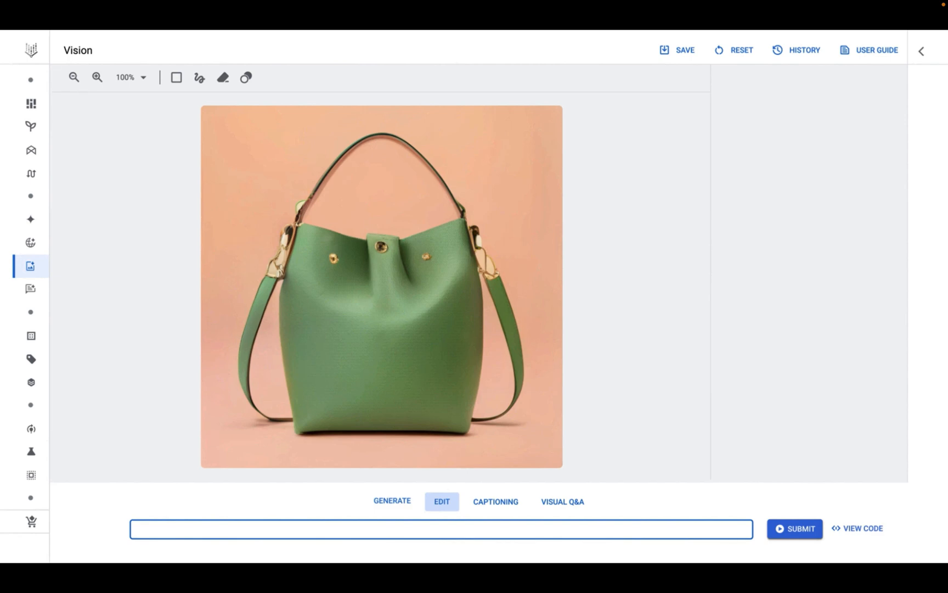
- Submit the edit prompt 'a bucket bag with iridescent blue scales and a tassel'
text(a bucket bag with iridescent blue scales and a tassel)
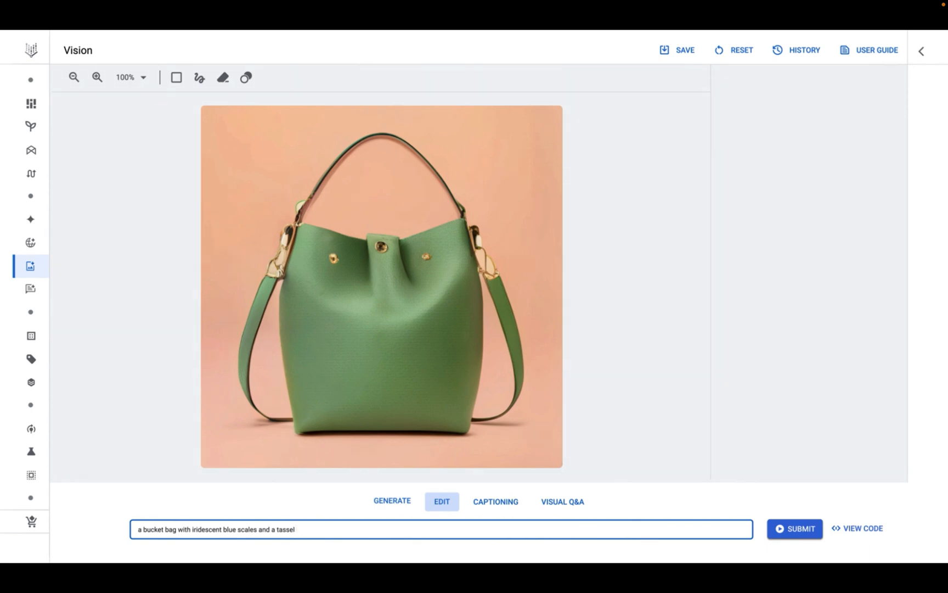
click(794, 528)
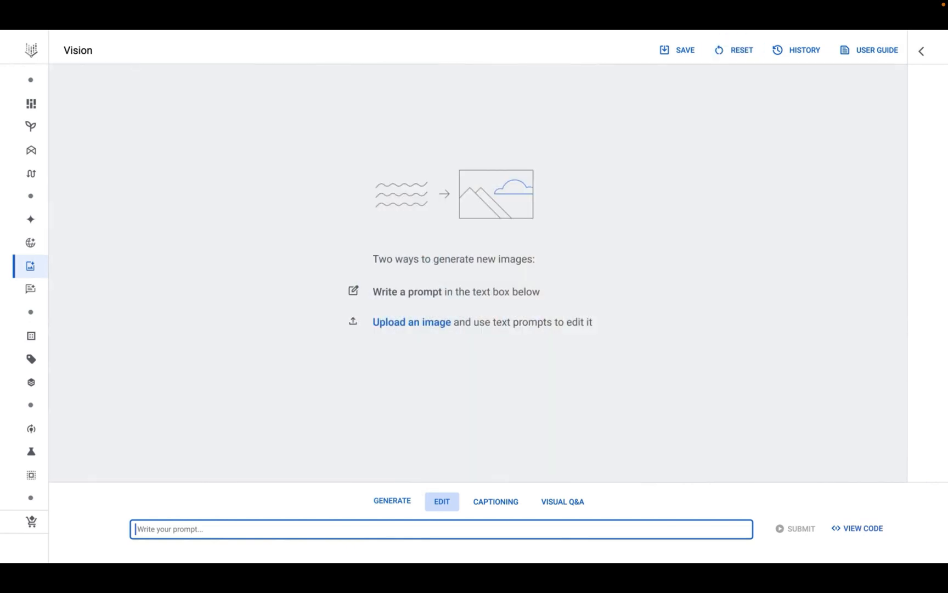
- Show the generation parameters and begin adding a new custom subject from bag reference photos
click(920, 50)
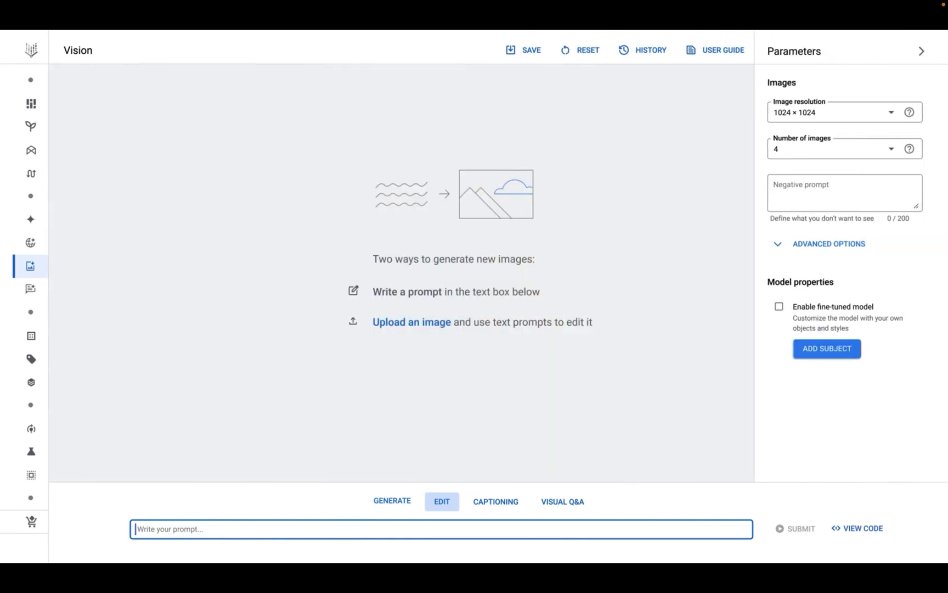
click(825, 349)
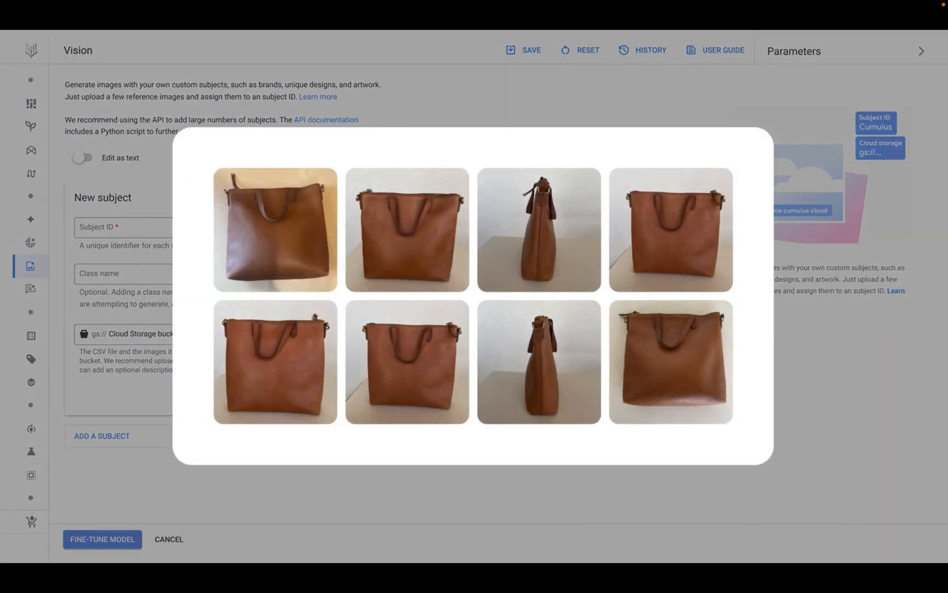
click(102, 538)
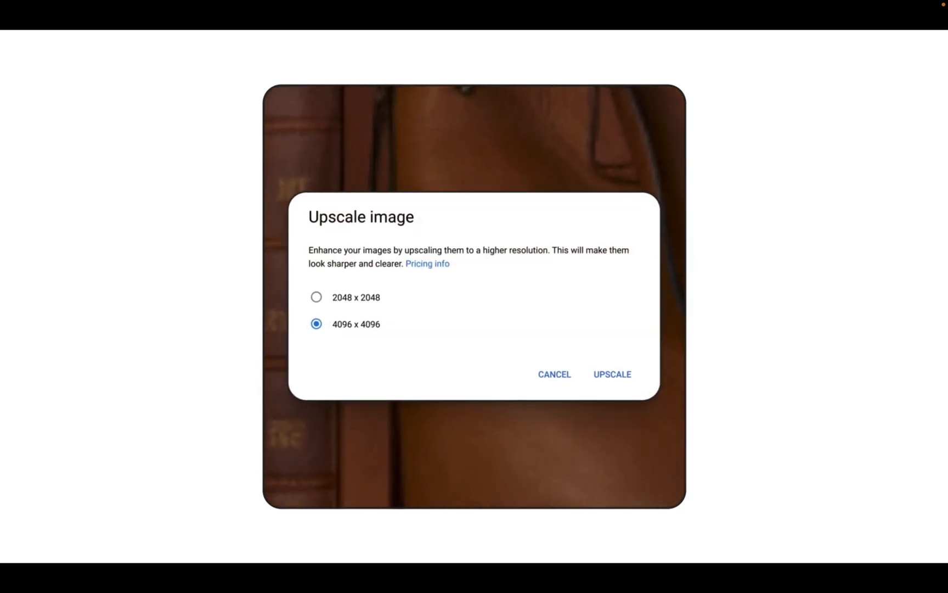
- Upscale the brown leather bag image to 4096 × 4096
click(554, 374)
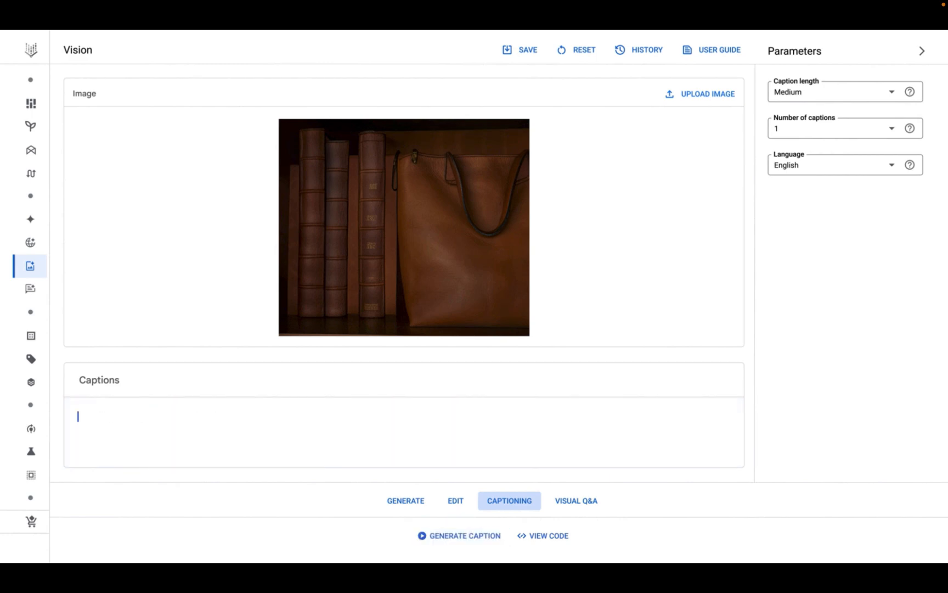
- Caption the image 'a brown leather purse sitting on a shelf next to books' and set the language to AR - Arabic
text(a brown leather purse sitting on a shelf next to books)
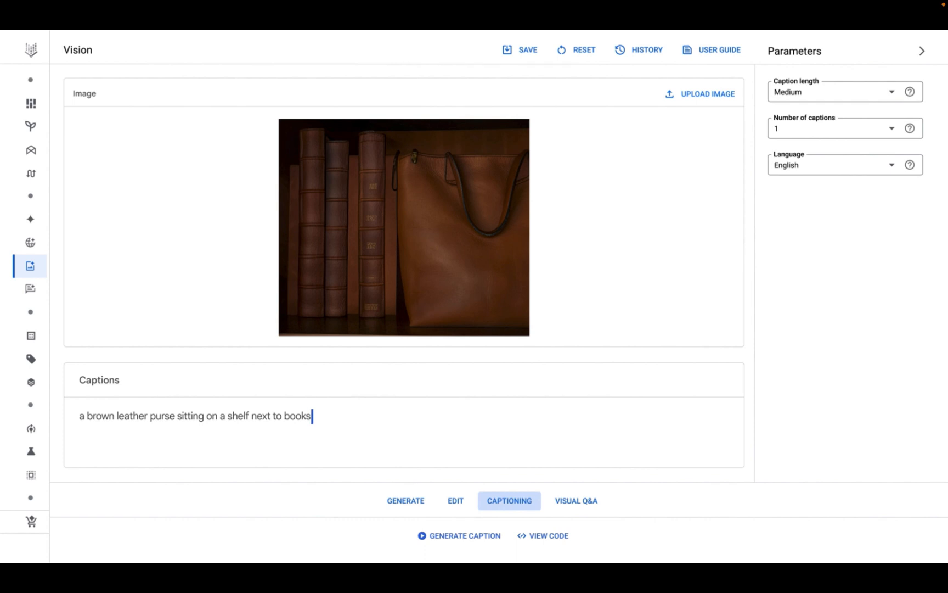
click(840, 164)
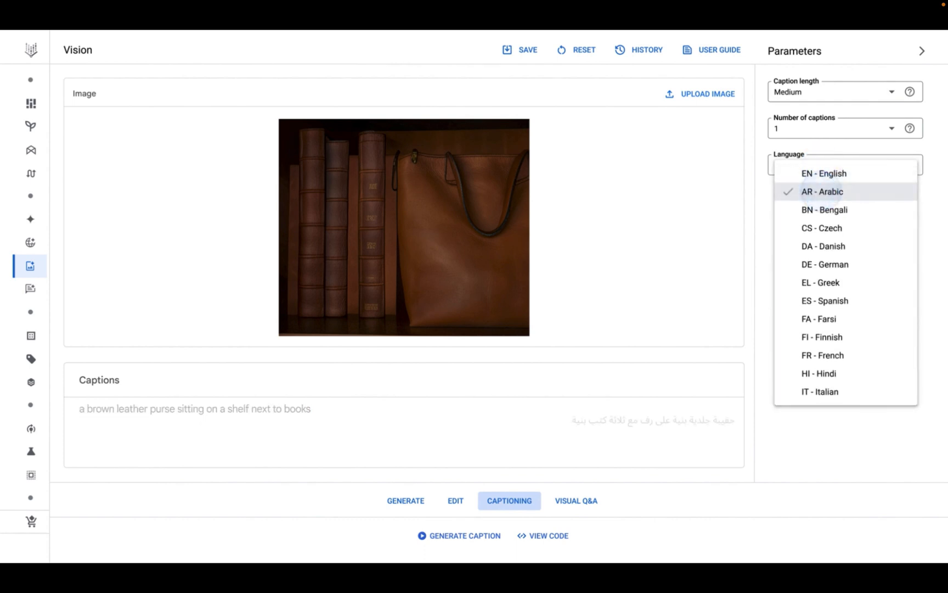
click(822, 190)
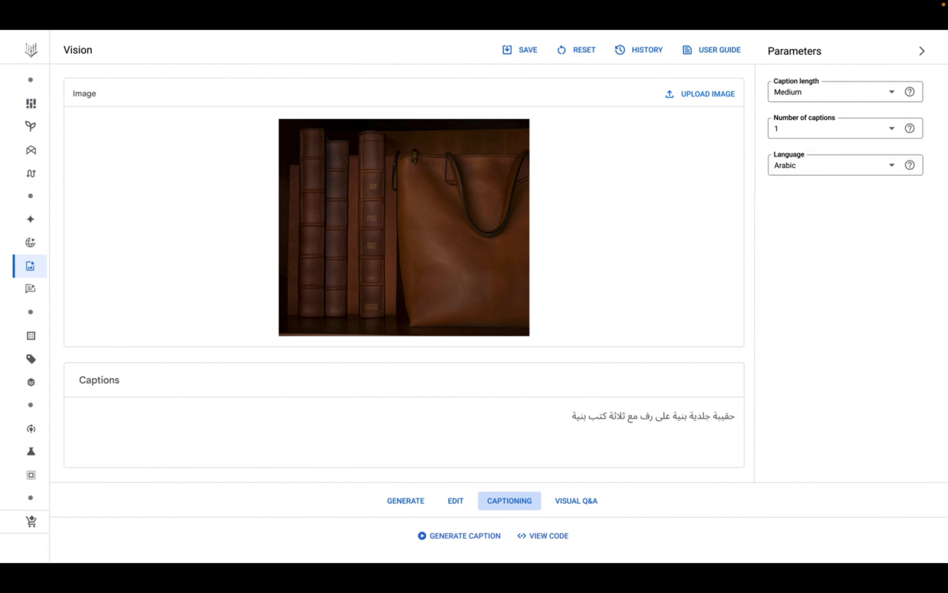